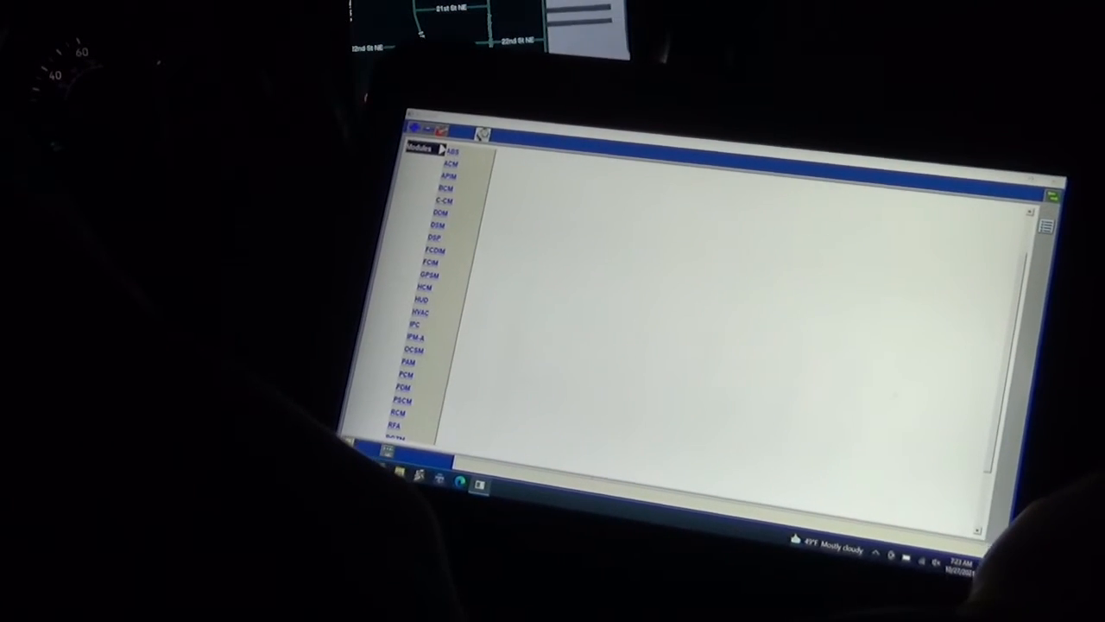
# Select PCM from the Datalogger Modules list for logging
pyautogui.click(402, 388)
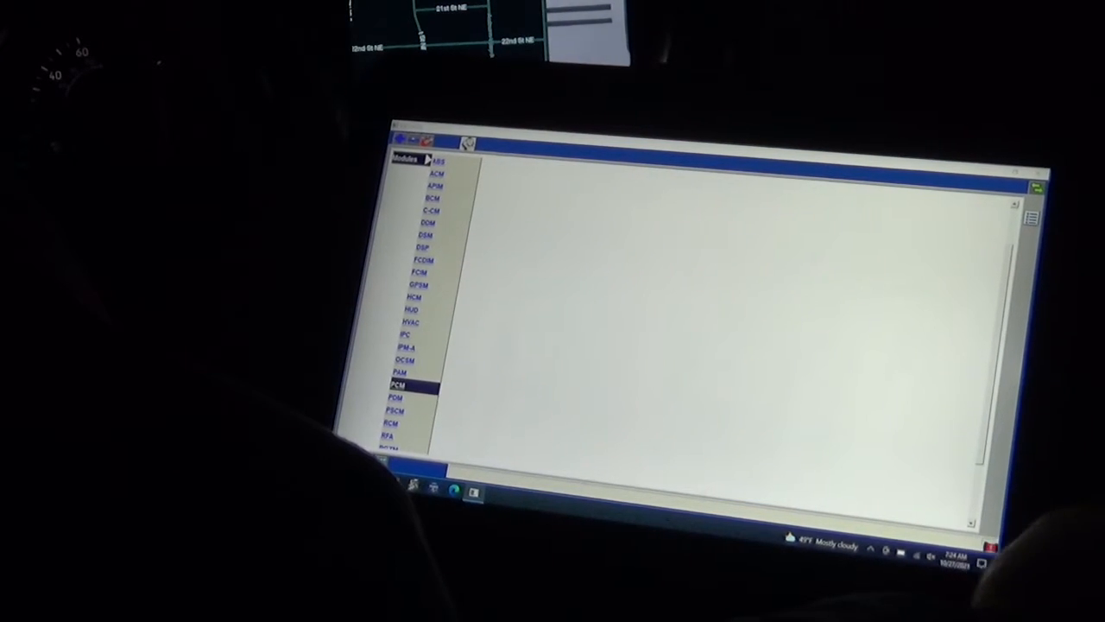
# Open the PCM PID grid and select the Output State Control of Torque Converter PID
pyautogui.click(398, 384)
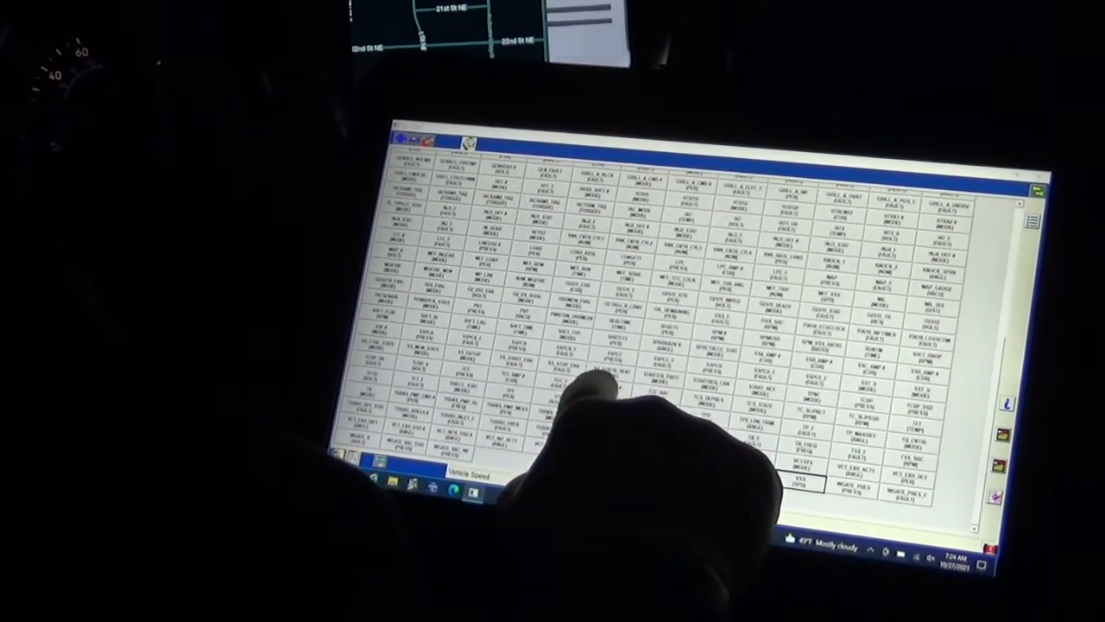
pyautogui.click(610, 388)
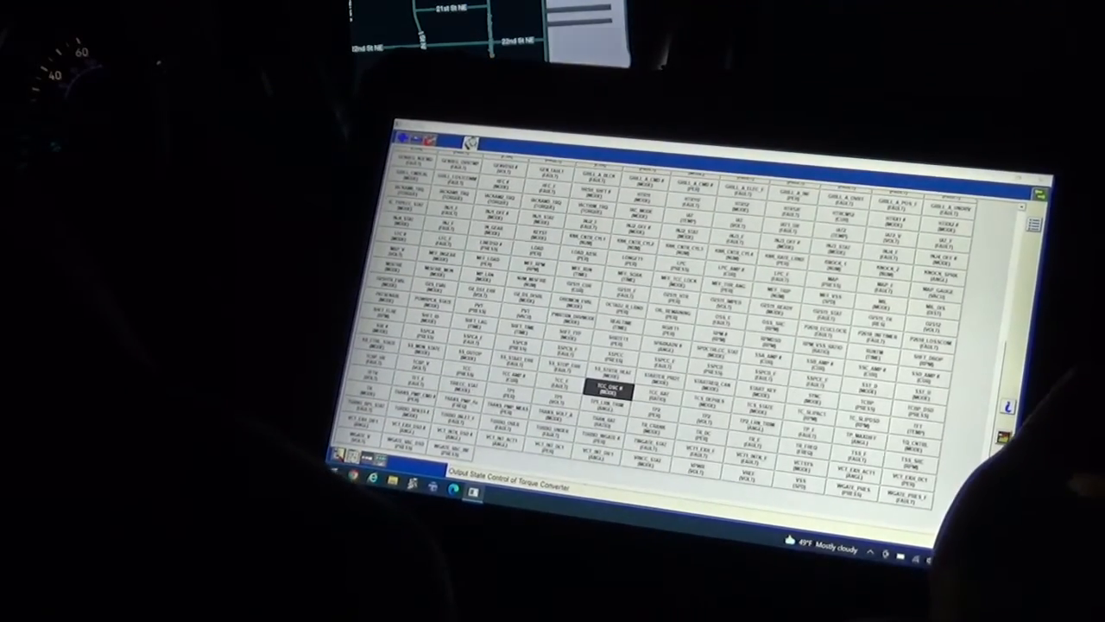